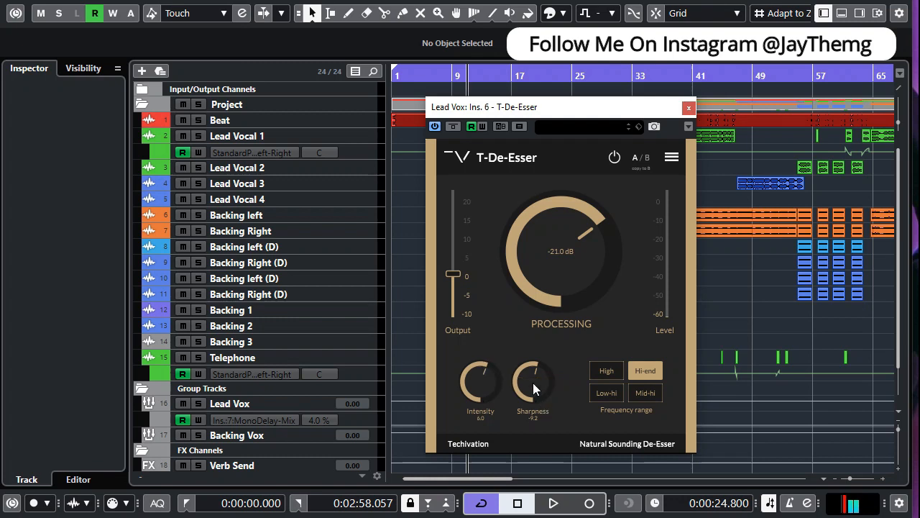
{"action": "mouse_move", "coordinate": [532, 386]}
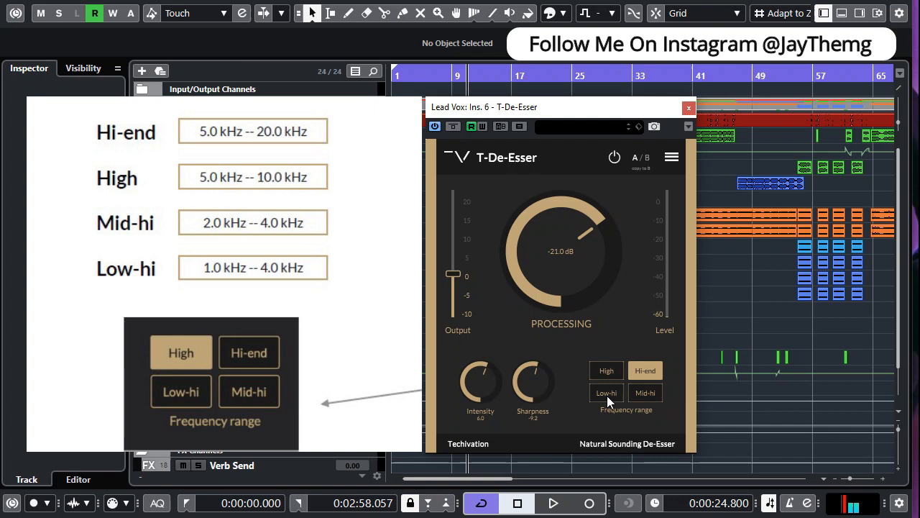
{"action": "mouse_move", "coordinate": [662, 403]}
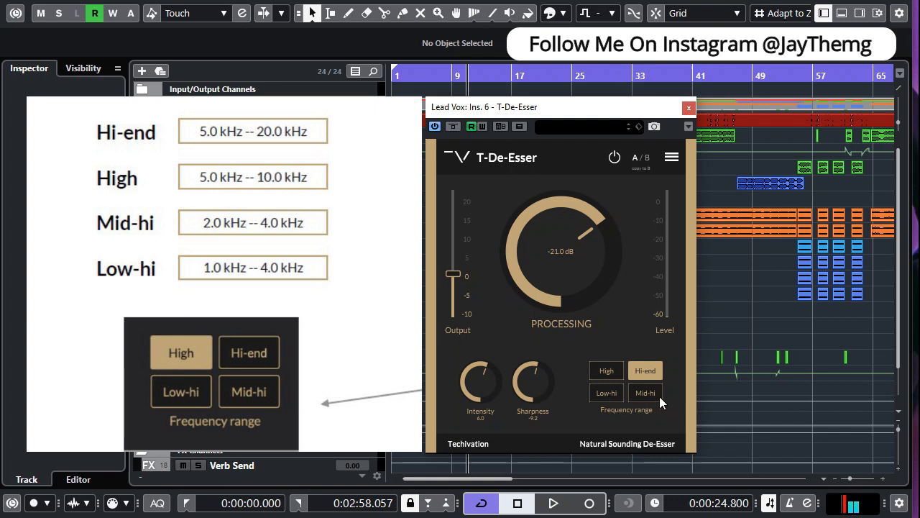
{"action": "mouse_move", "coordinate": [660, 401]}
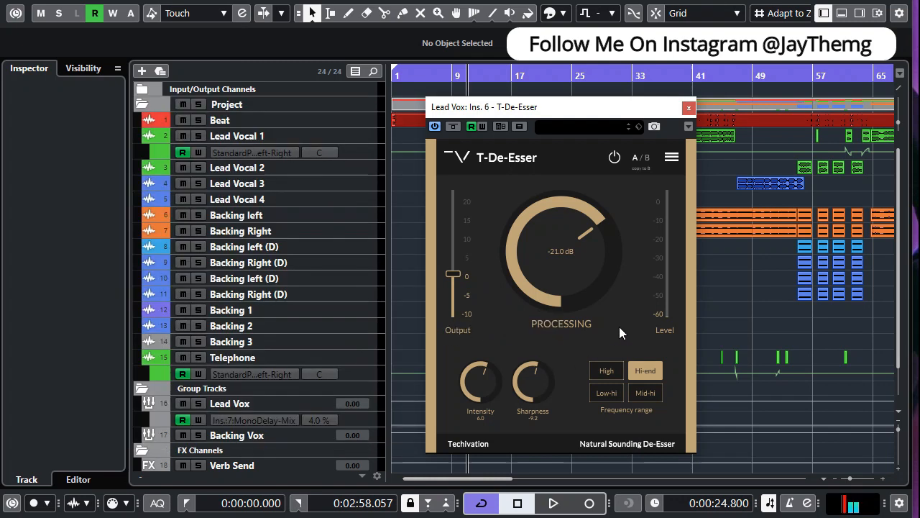
Audition the High and Mid-hi frequency ranges, return to Hi-end, and check the preset list.
{"action": "left_click", "coordinate": [607, 371]}
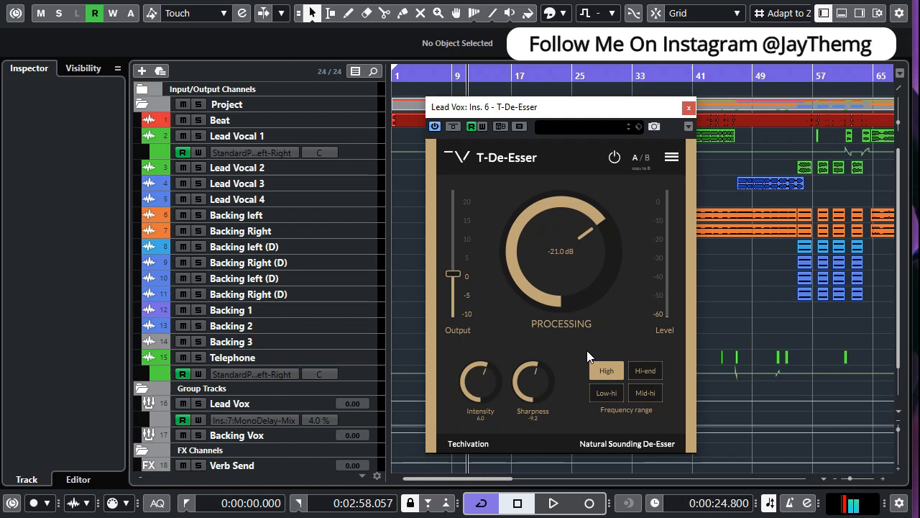
{"action": "mouse_move", "coordinate": [639, 380]}
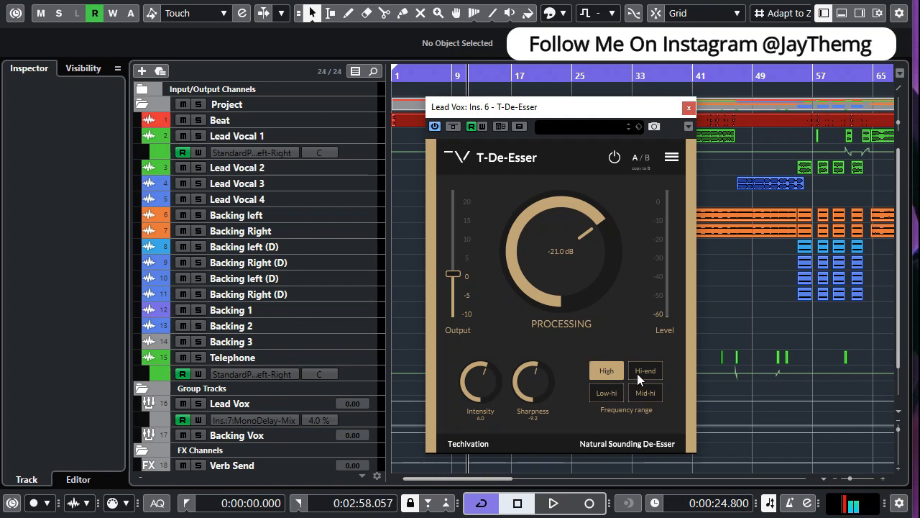
{"action": "left_click", "coordinate": [644, 393]}
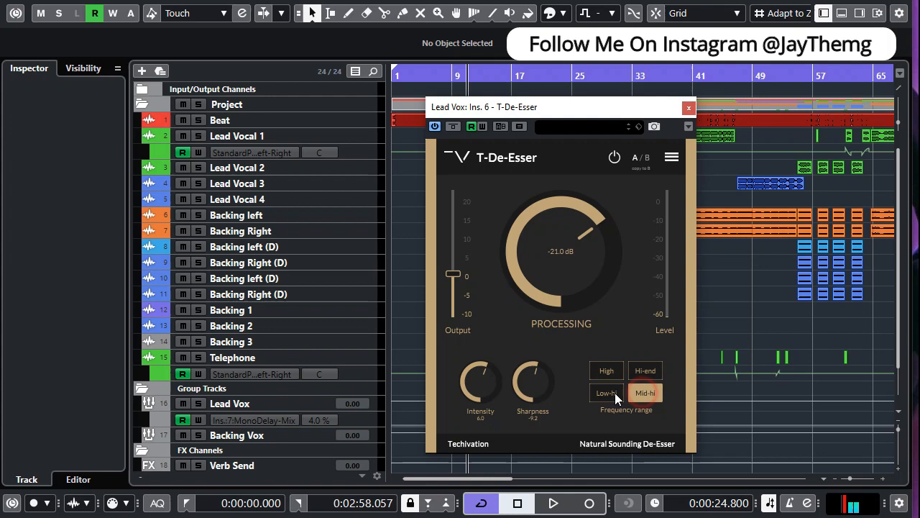
{"action": "left_click", "coordinate": [607, 371]}
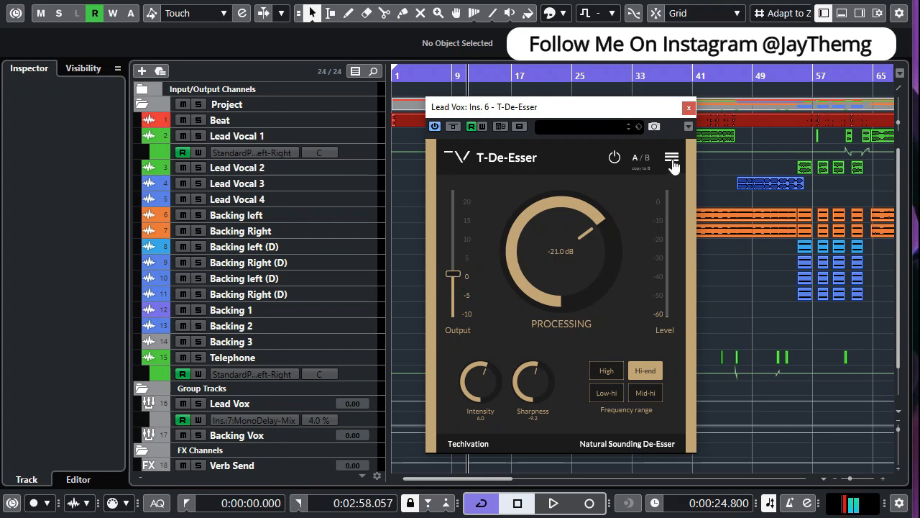
{"action": "left_click", "coordinate": [671, 157]}
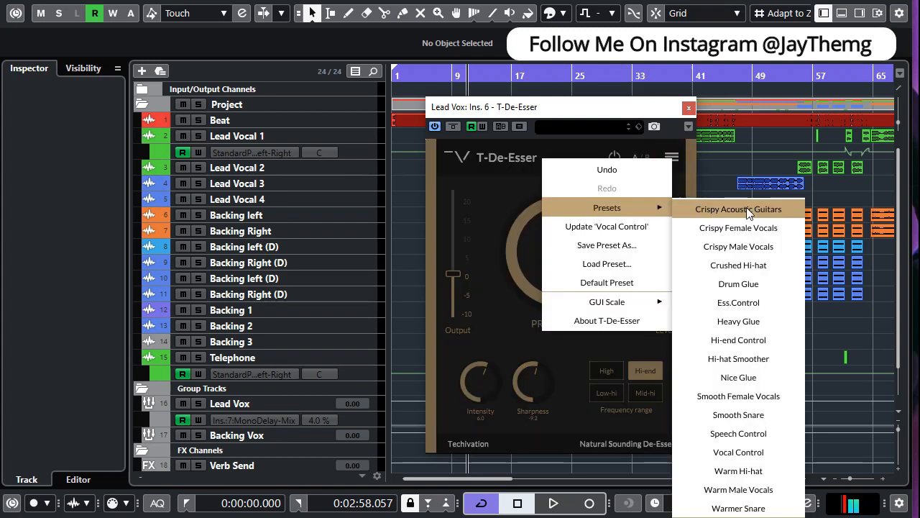
{"action": "mouse_move", "coordinate": [739, 246]}
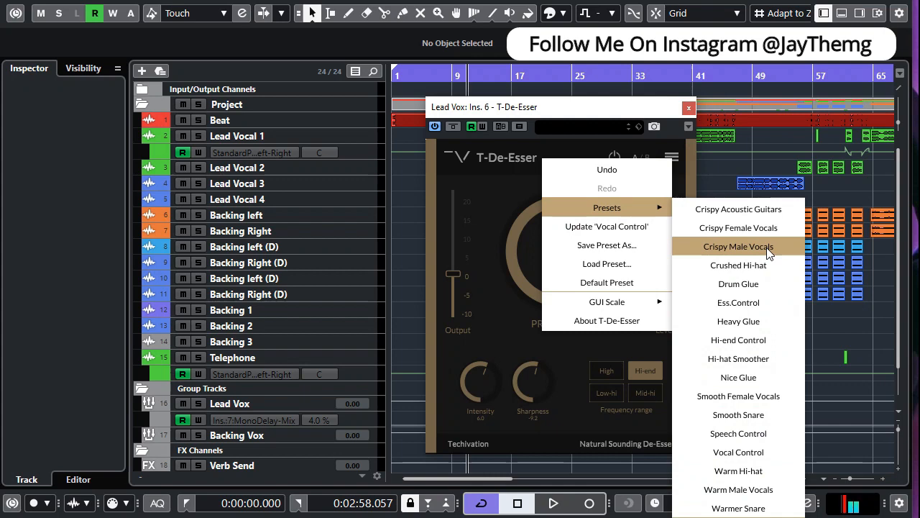
{"action": "mouse_move", "coordinate": [739, 489]}
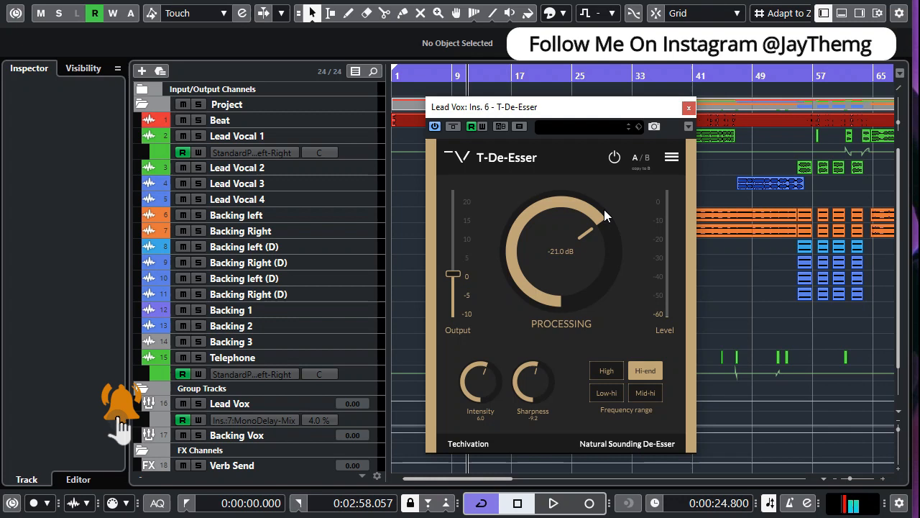
{"action": "mouse_move", "coordinate": [568, 115]}
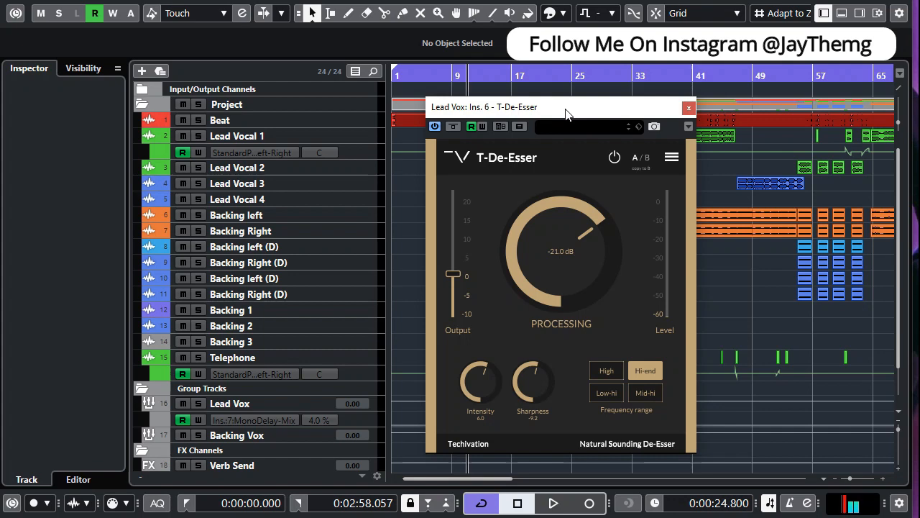
Select the Lead Vox group and bring the threshold down to about -39.8 dB.
{"action": "left_click_drag", "start_coordinate": [564, 107], "coordinate": [564, 104]}
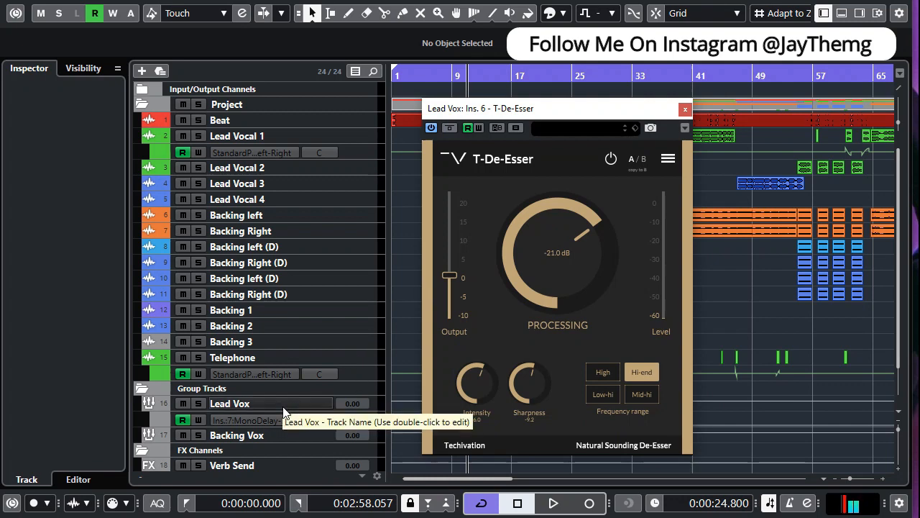
{"action": "left_click", "coordinate": [230, 403]}
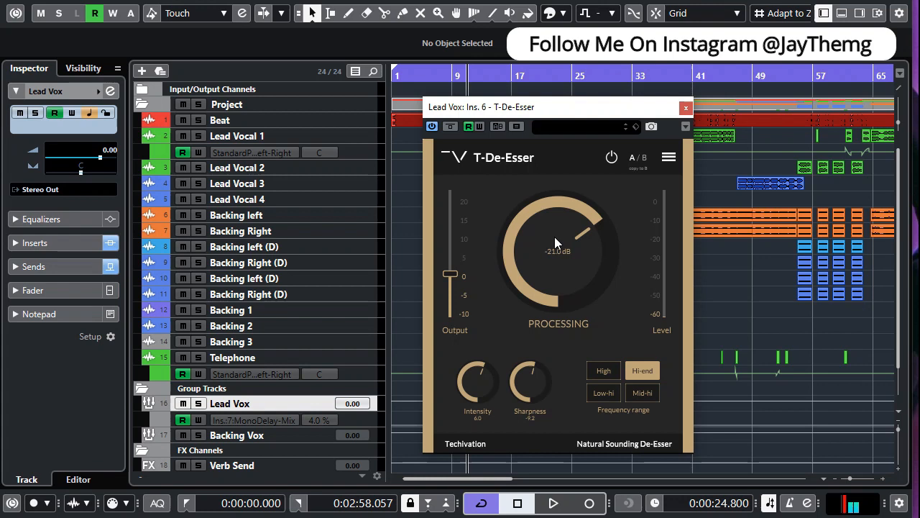
{"action": "mouse_move", "coordinate": [547, 264]}
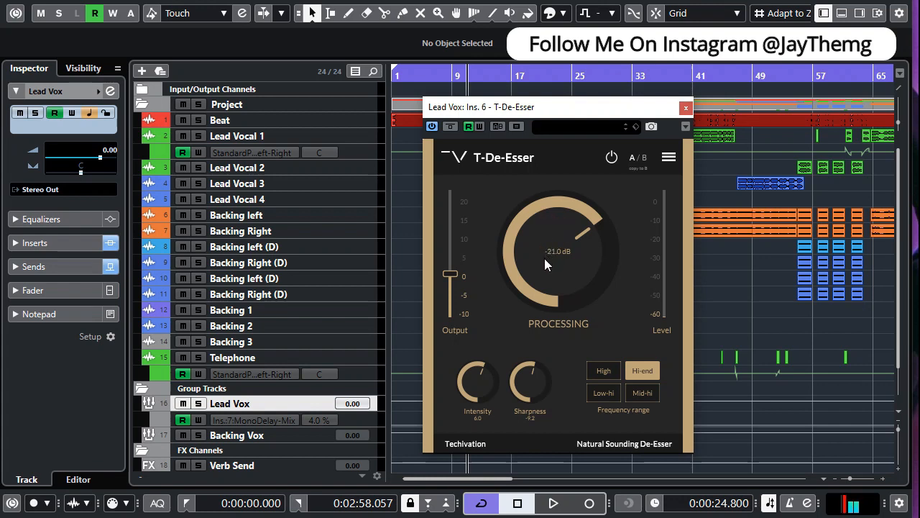
{"action": "left_click_drag", "start_coordinate": [547, 265], "coordinate": [535, 285]}
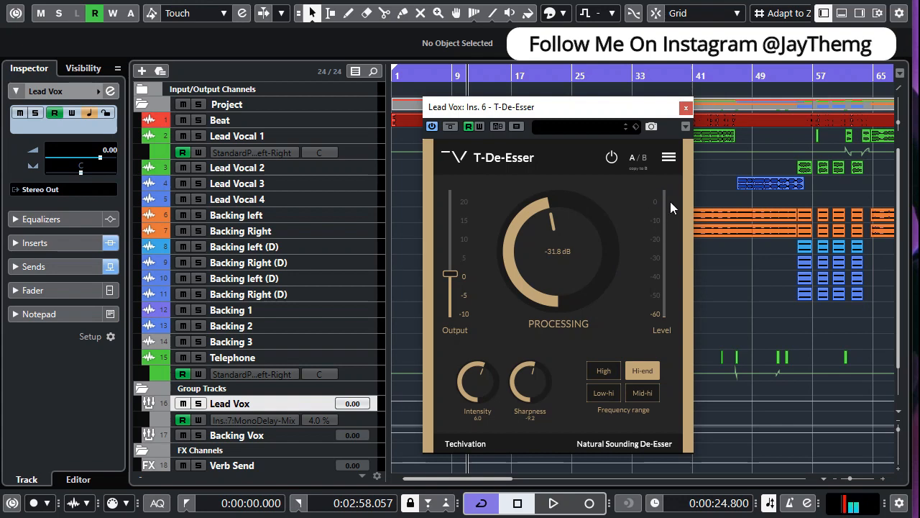
{"action": "mouse_move", "coordinate": [672, 200]}
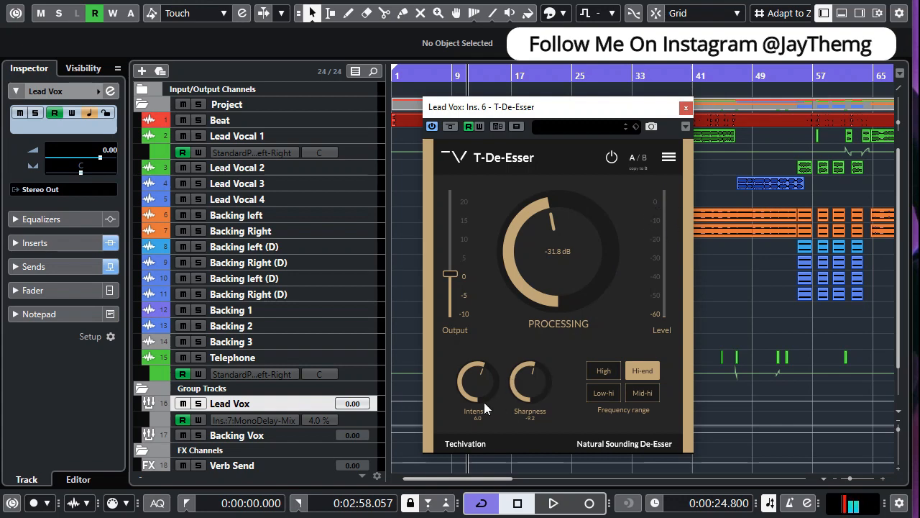
{"action": "mouse_move", "coordinate": [477, 388]}
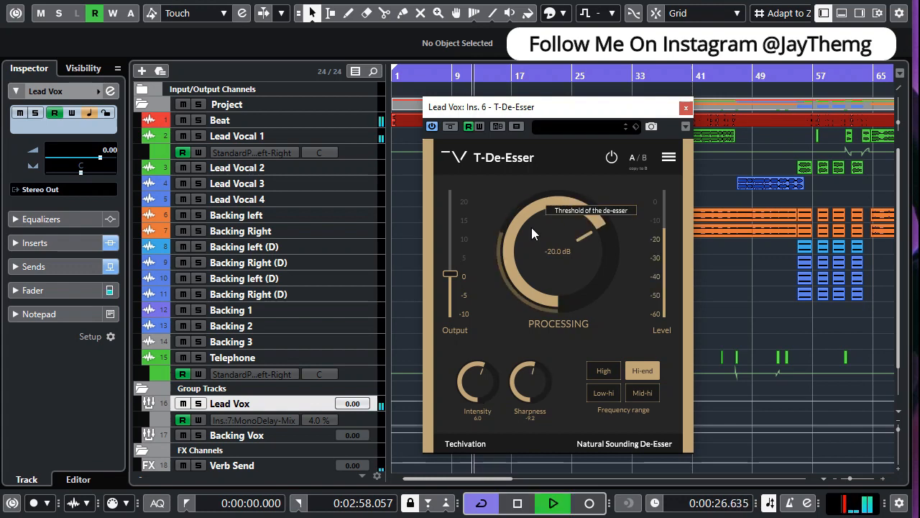
{"action": "left_click_drag", "start_coordinate": [543, 222], "coordinate": [535, 233]}
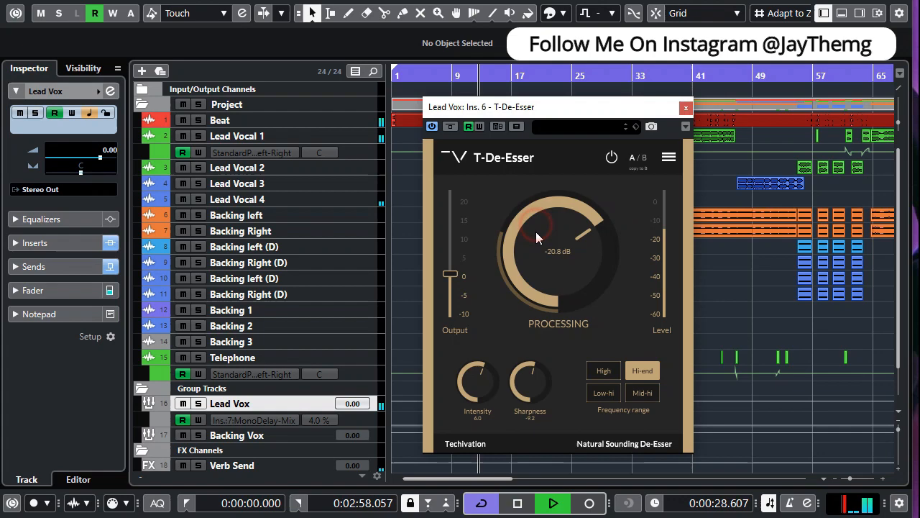
{"action": "left_click_drag", "start_coordinate": [535, 237], "coordinate": [529, 280]}
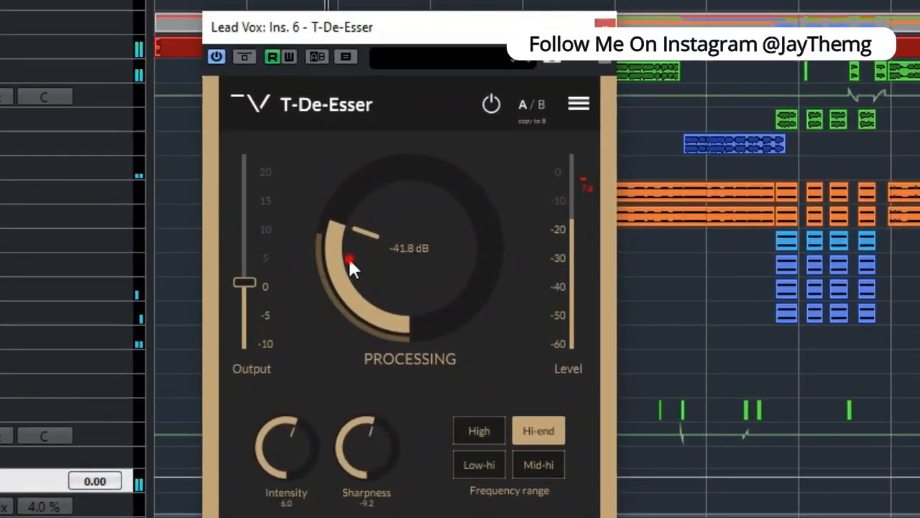
{"action": "left_click_drag", "start_coordinate": [351, 261], "coordinate": [357, 242]}
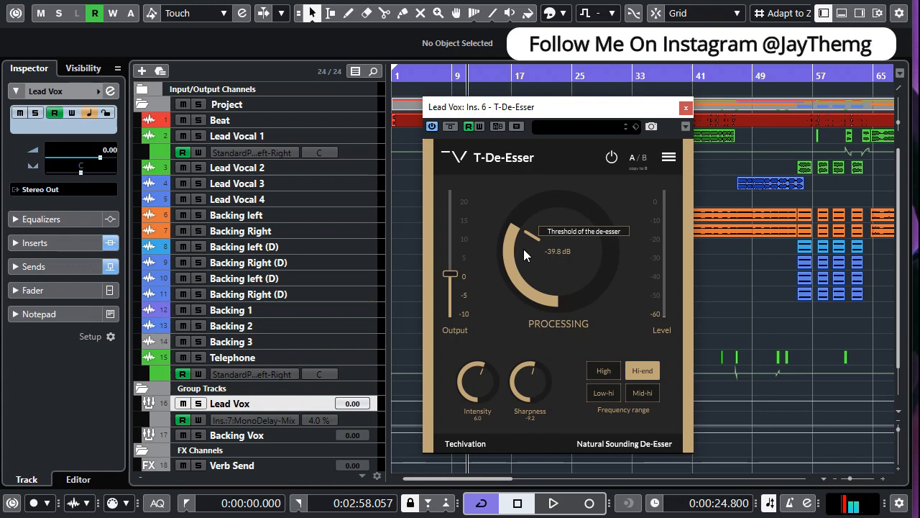
Nudge the threshold to about -39.3 dB and settle the intensity at roughly 4.7.
{"action": "left_click_drag", "start_coordinate": [524, 259], "coordinate": [529, 250]}
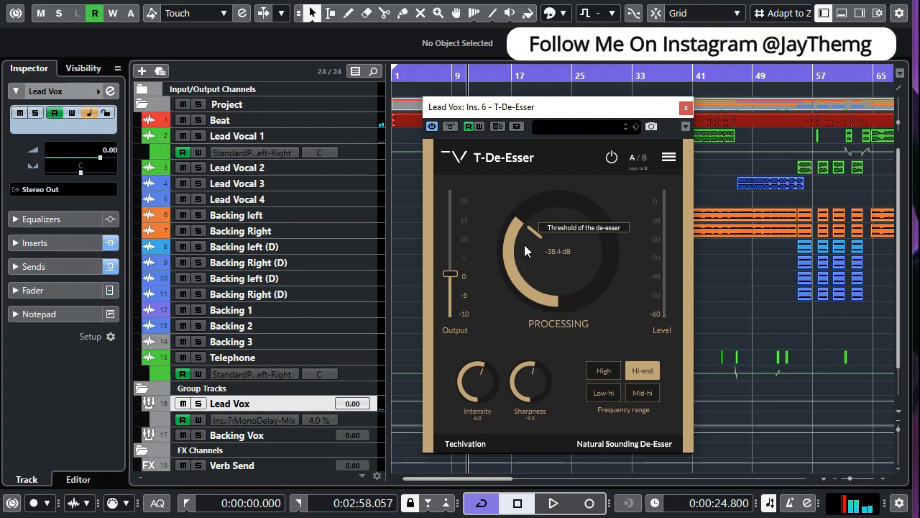
{"action": "mouse_move", "coordinate": [482, 391]}
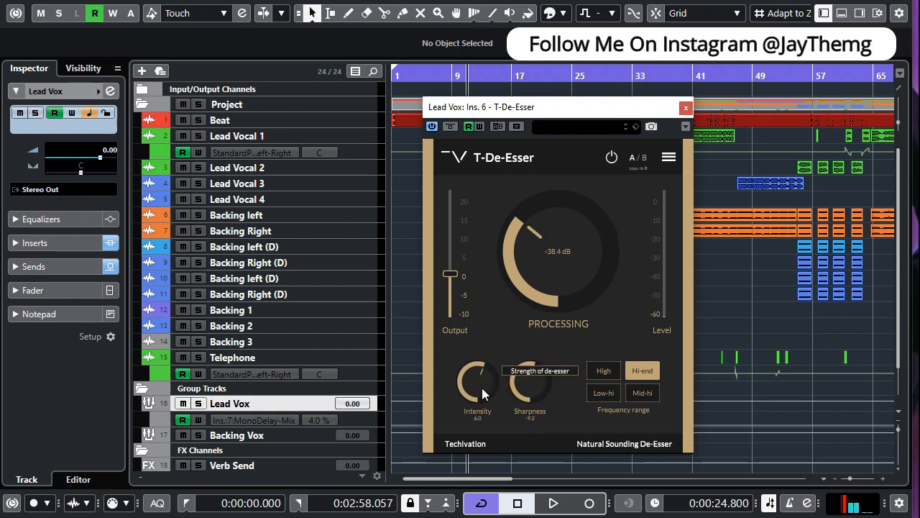
{"action": "left_click", "coordinate": [552, 503]}
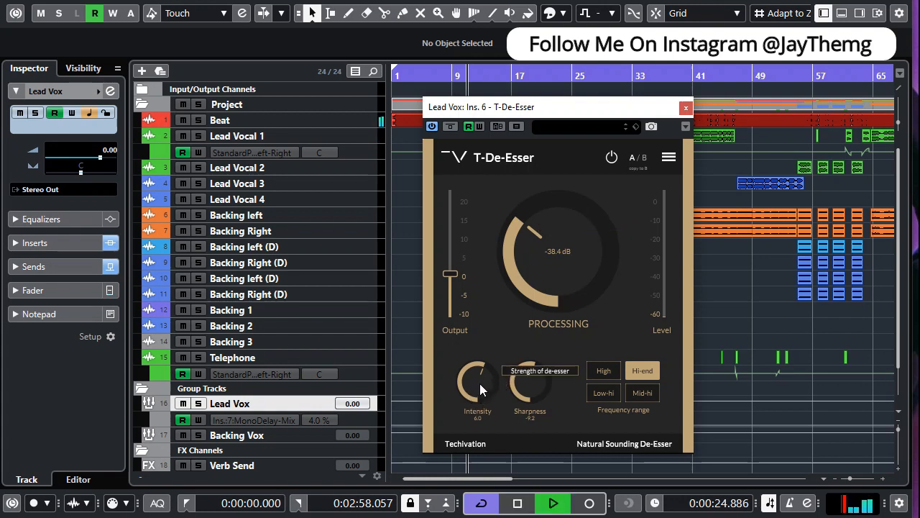
{"action": "left_click_drag", "start_coordinate": [477, 386], "coordinate": [477, 395]}
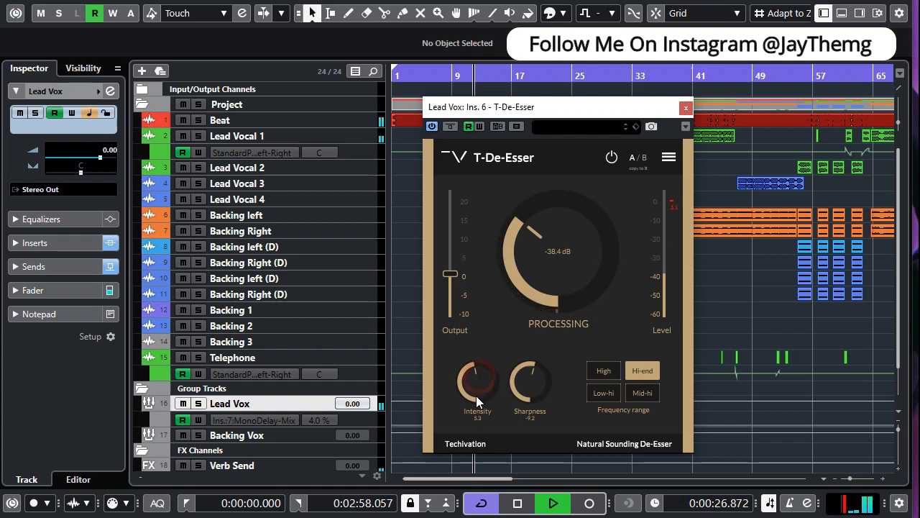
{"action": "left_click_drag", "start_coordinate": [477, 376], "coordinate": [477, 403]}
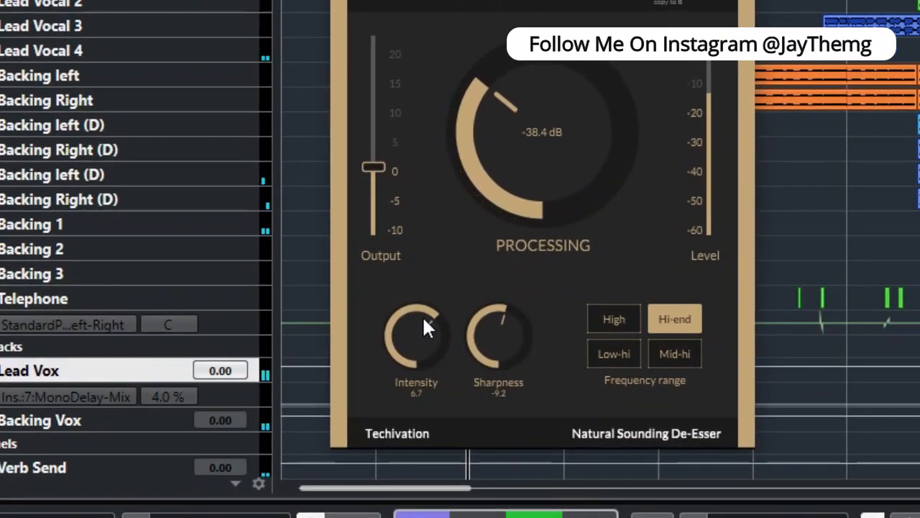
{"action": "left_click_drag", "start_coordinate": [424, 328], "coordinate": [424, 339]}
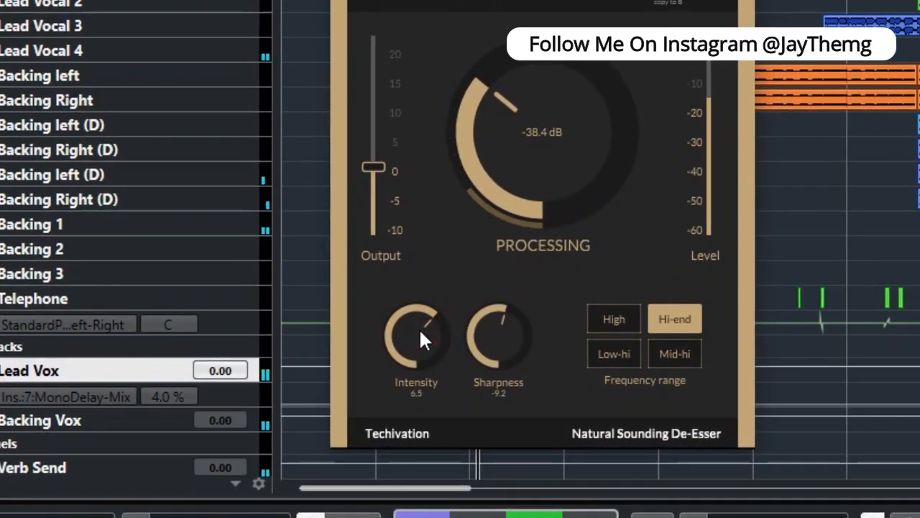
{"action": "left_click_drag", "start_coordinate": [420, 338], "coordinate": [424, 331]}
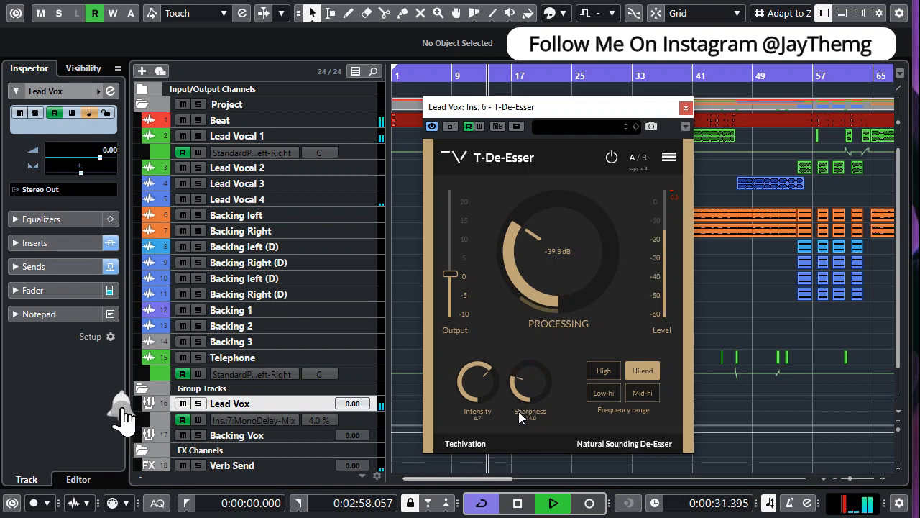
Soften the sharpness to about -10.6 while the vocal plays back.
{"action": "left_click_drag", "start_coordinate": [529, 385], "coordinate": [529, 400]}
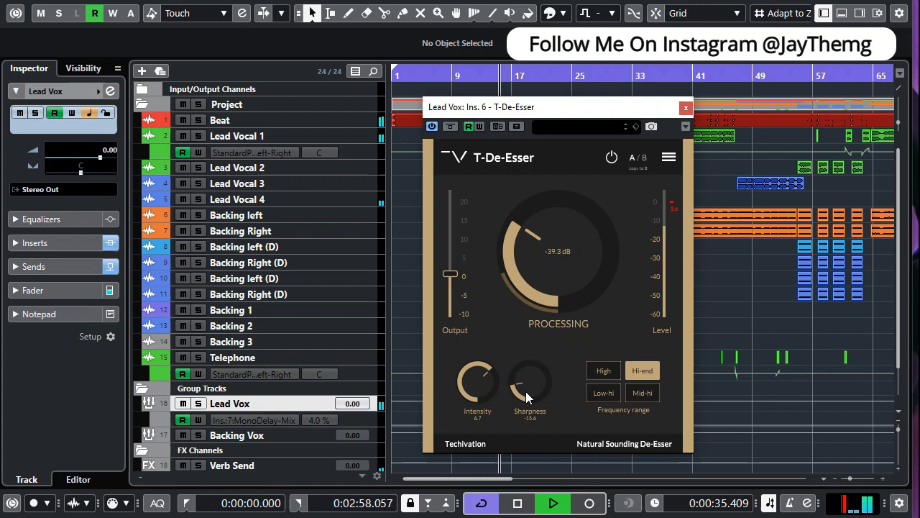
{"action": "left_click_drag", "start_coordinate": [529, 385], "coordinate": [529, 391]}
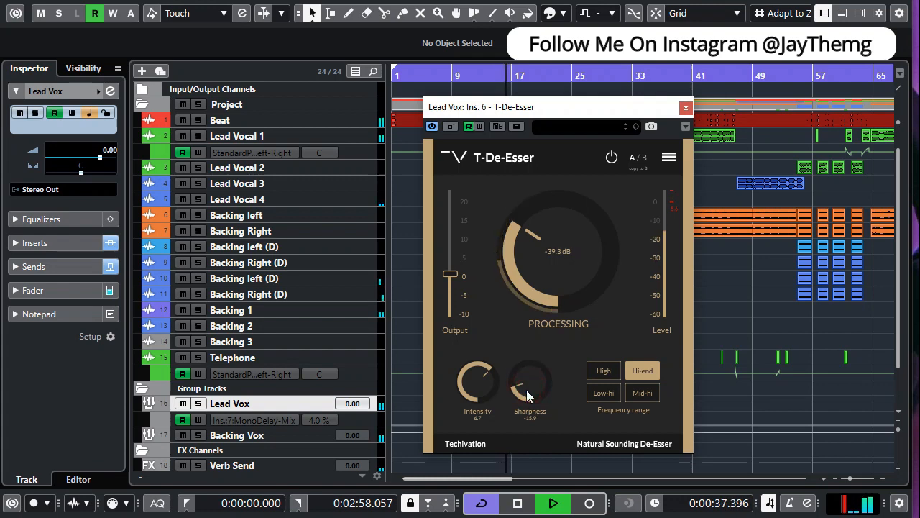
{"action": "mouse_move", "coordinate": [529, 386]}
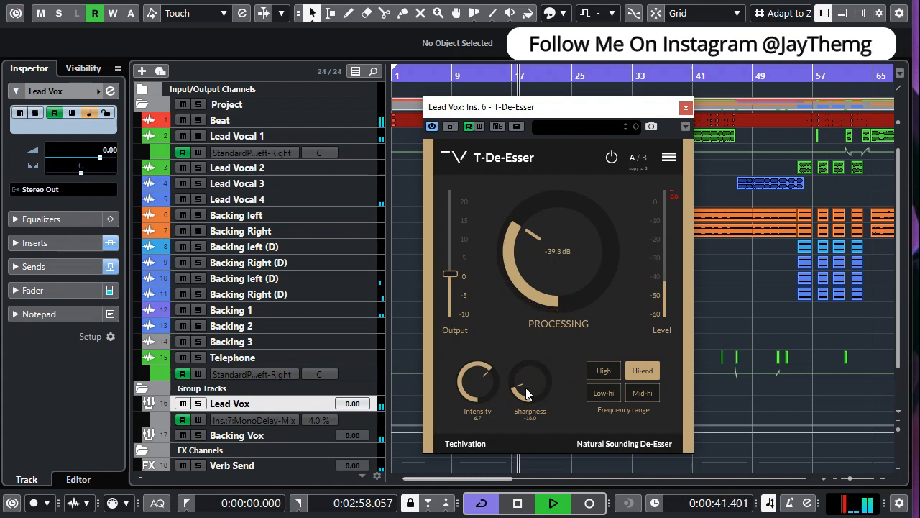
{"action": "mouse_move", "coordinate": [529, 388]}
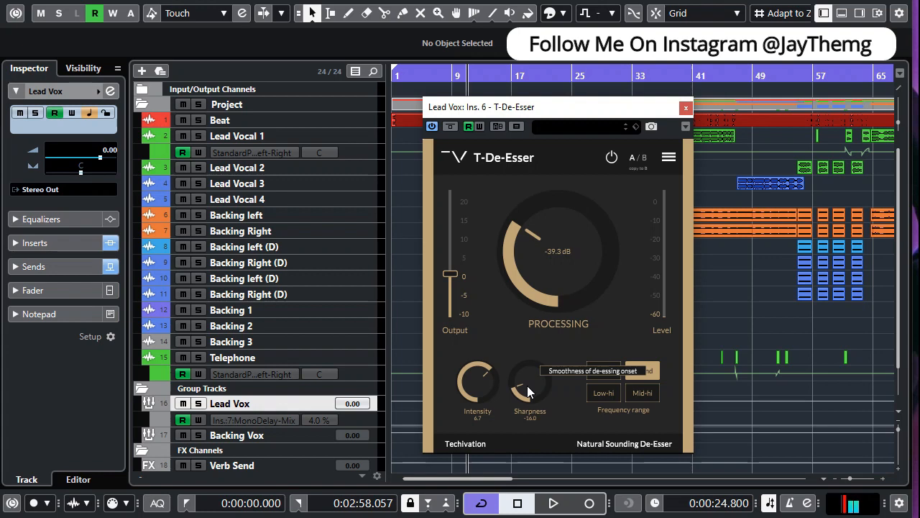
{"action": "left_click_drag", "start_coordinate": [529, 385], "coordinate": [531, 381]}
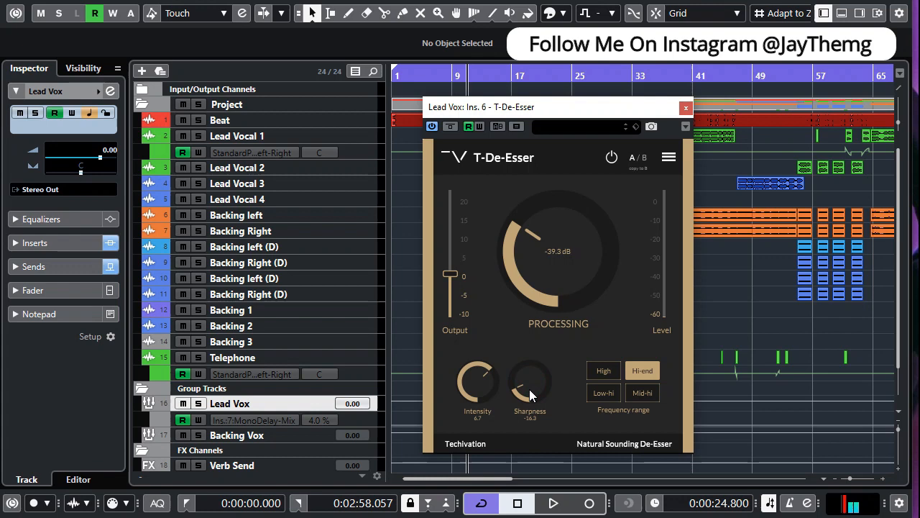
{"action": "left_click", "coordinate": [552, 504]}
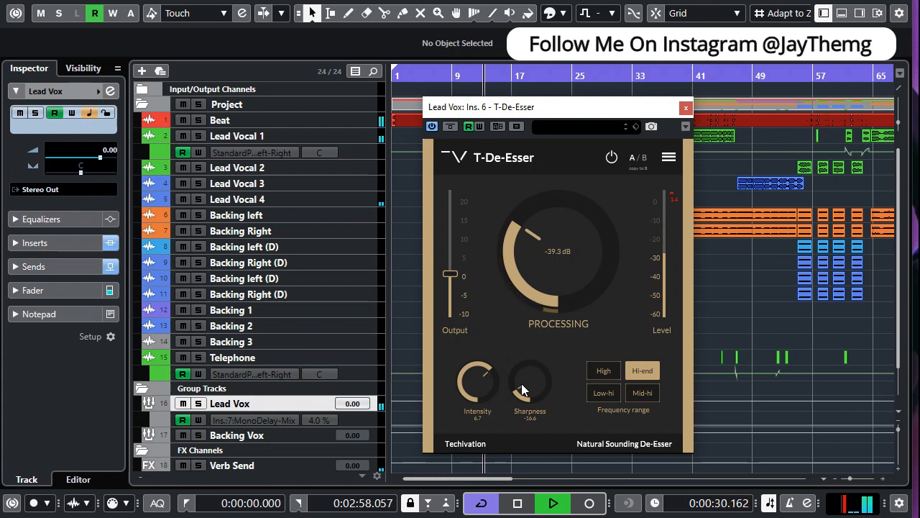
{"action": "mouse_move", "coordinate": [529, 385]}
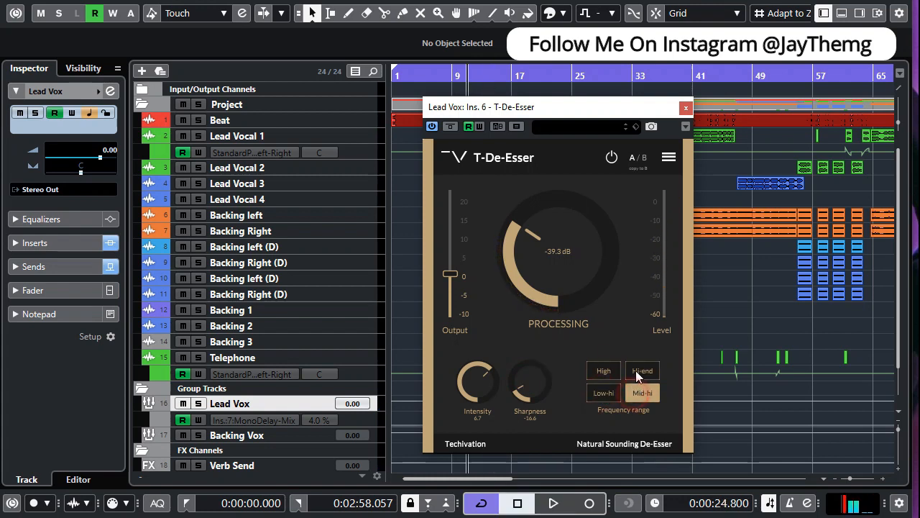
{"action": "left_click", "coordinate": [603, 371]}
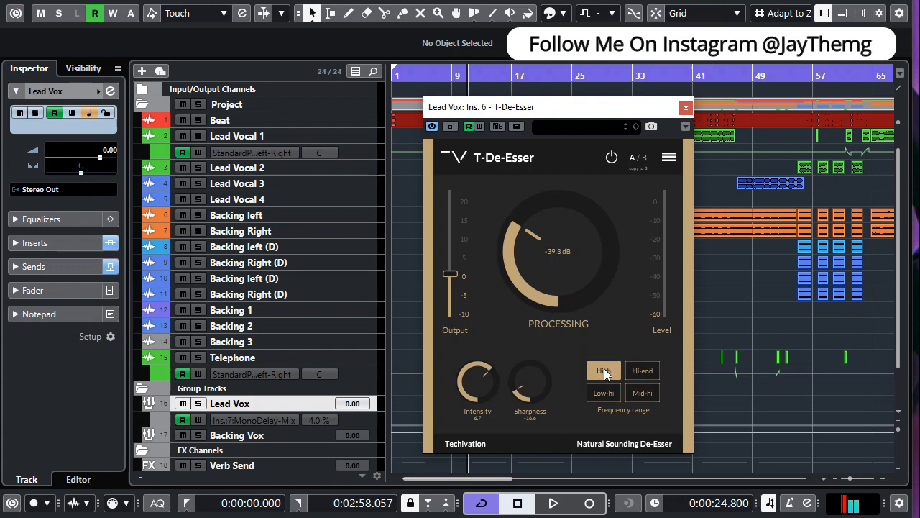
{"action": "left_click", "coordinate": [552, 503]}
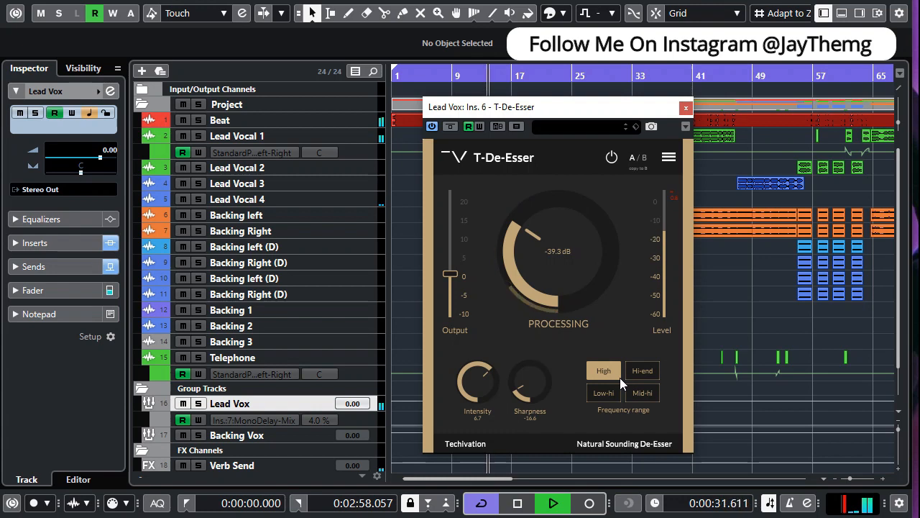
{"action": "left_click", "coordinate": [641, 371]}
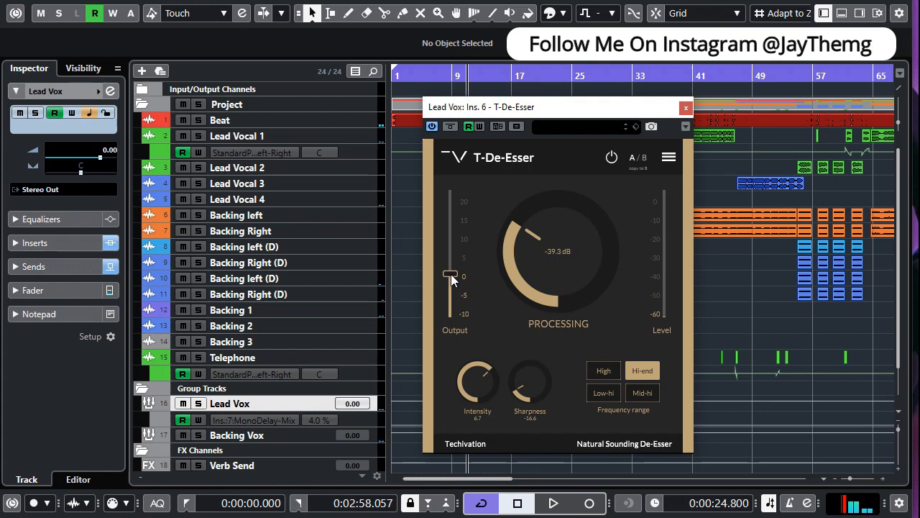
{"action": "mouse_move", "coordinate": [452, 276]}
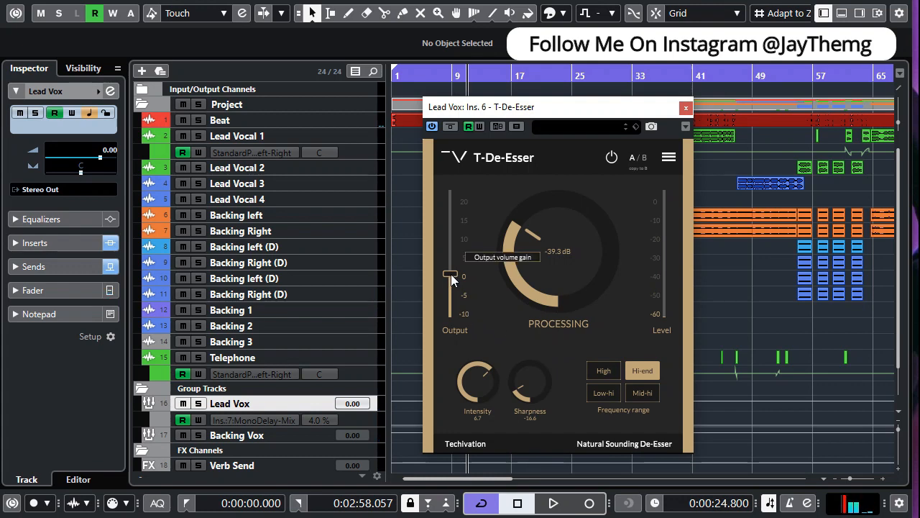
{"action": "mouse_move", "coordinate": [452, 279]}
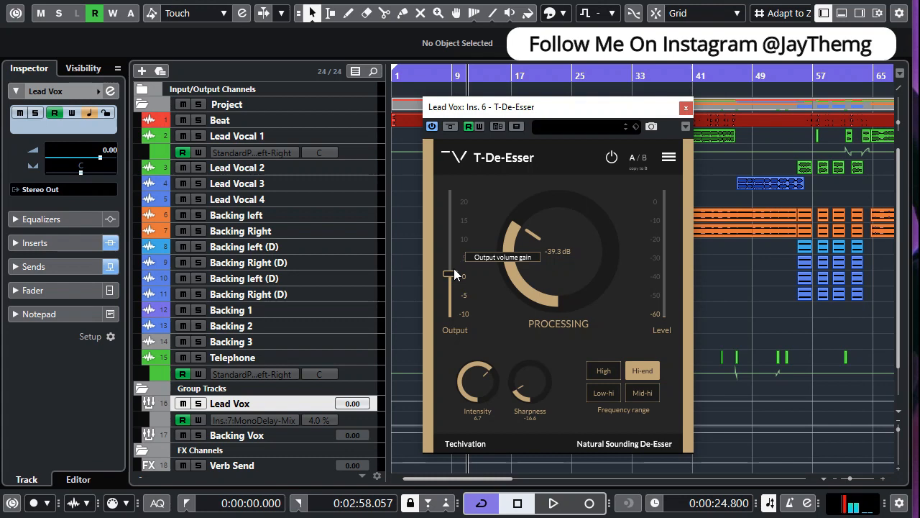
Begin setting the output makeup gain, currently around 0 dB.
{"action": "left_click", "coordinate": [552, 504]}
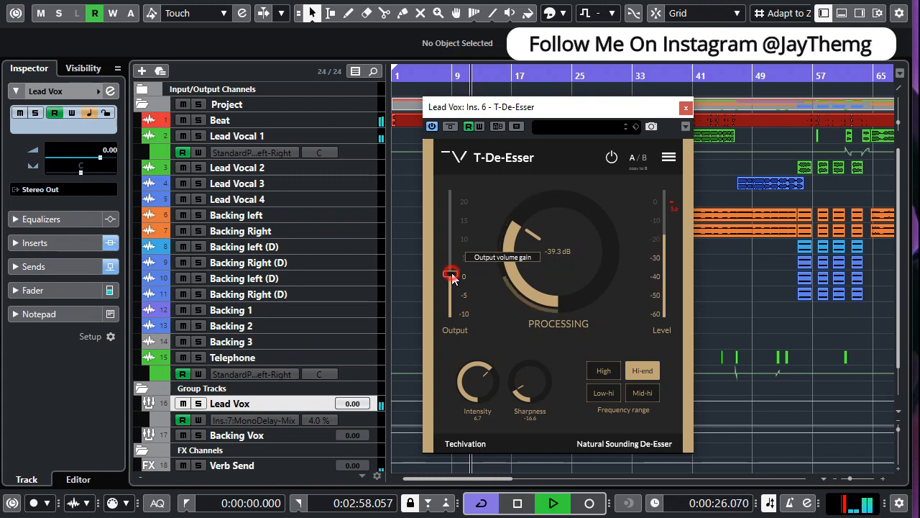